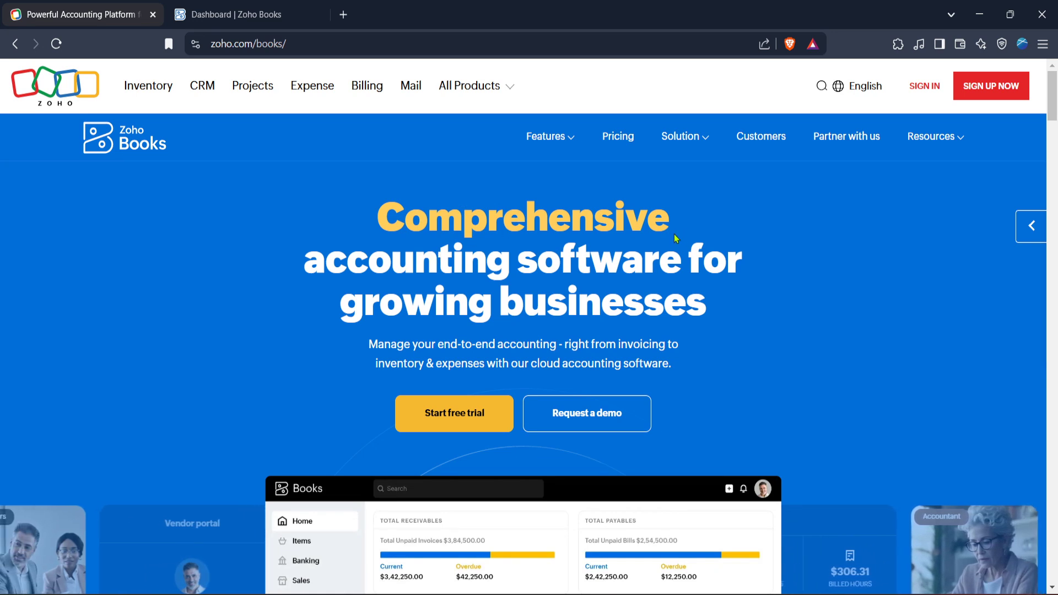
{"action": "mouse_move", "coordinate": [821, 131]}
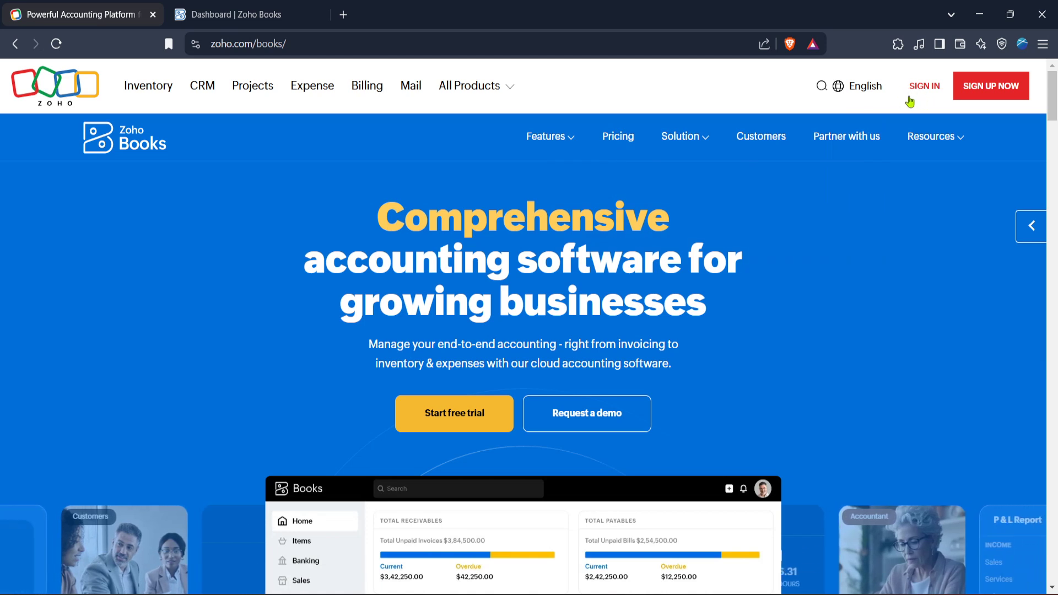
{"action": "mouse_move", "coordinate": [910, 103]}
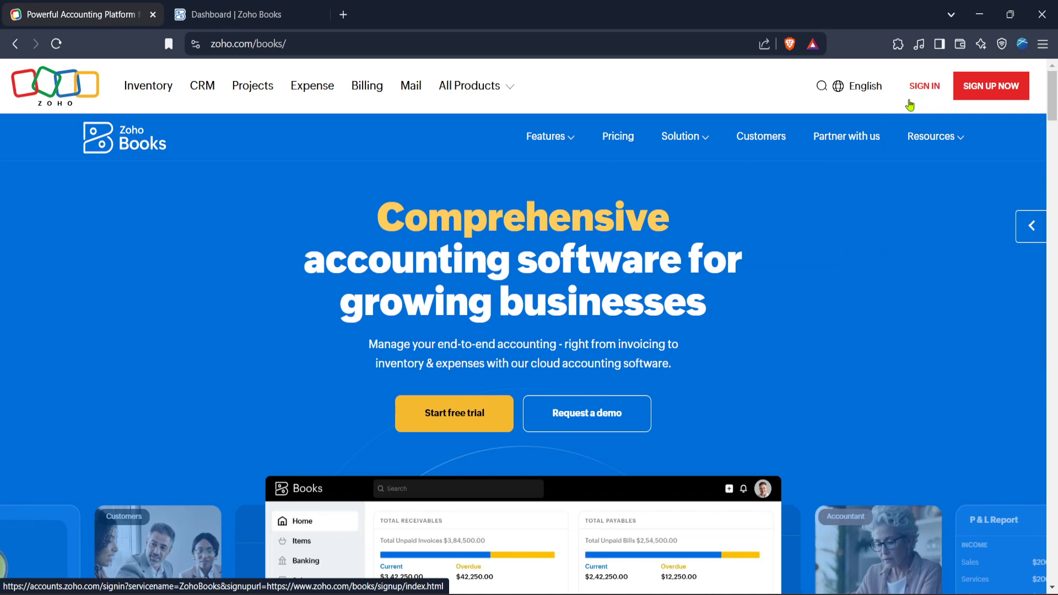
From the Dashboard, go to Items > Active Items and show the list's more-actions menu
{"action": "left_click", "coordinate": [838, 86]}
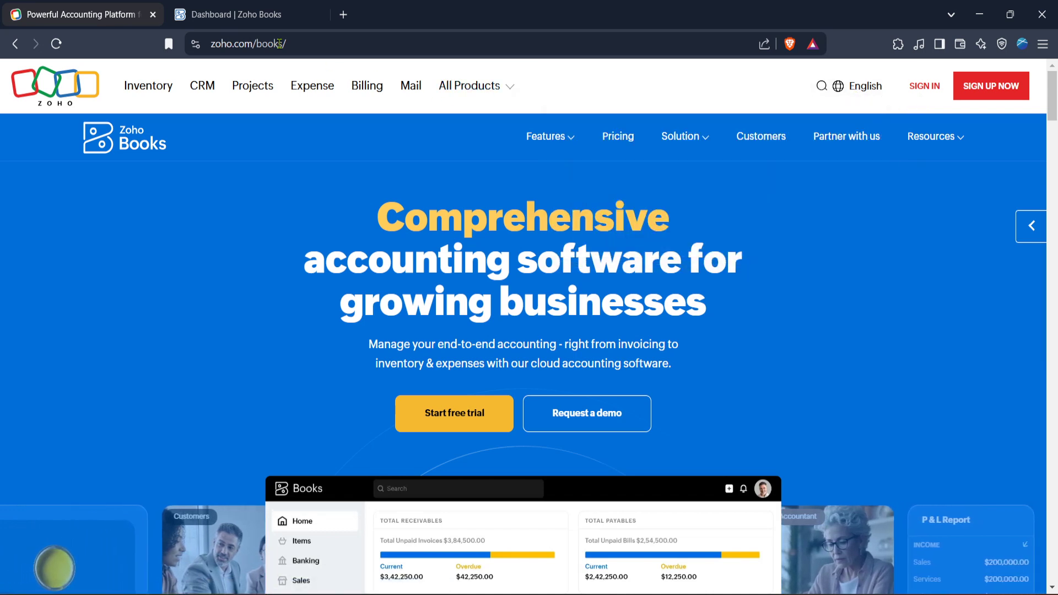
{"action": "left_click", "coordinate": [237, 14]}
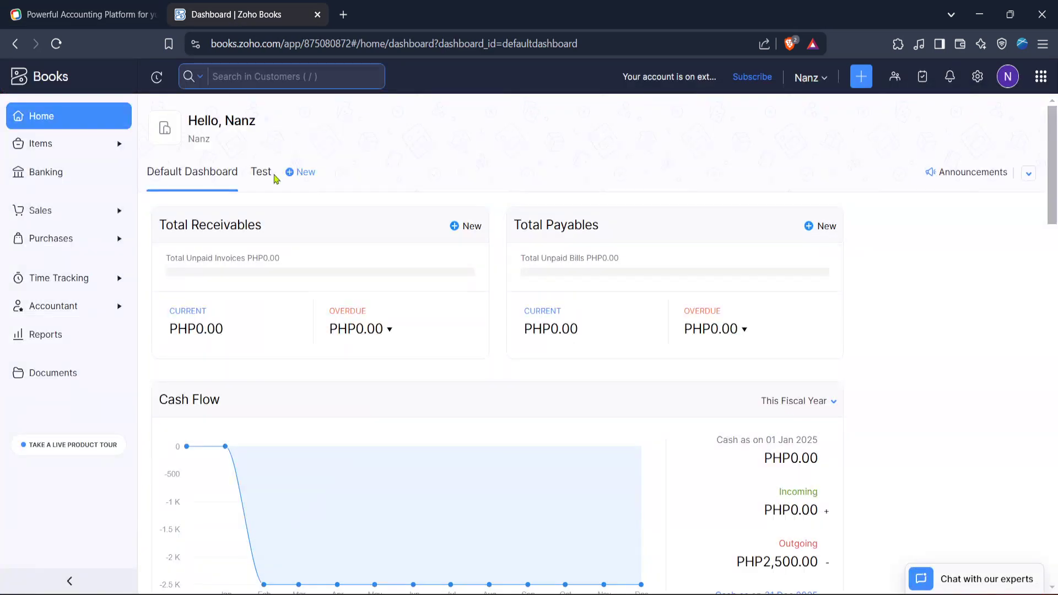
{"action": "mouse_move", "coordinate": [359, 160]}
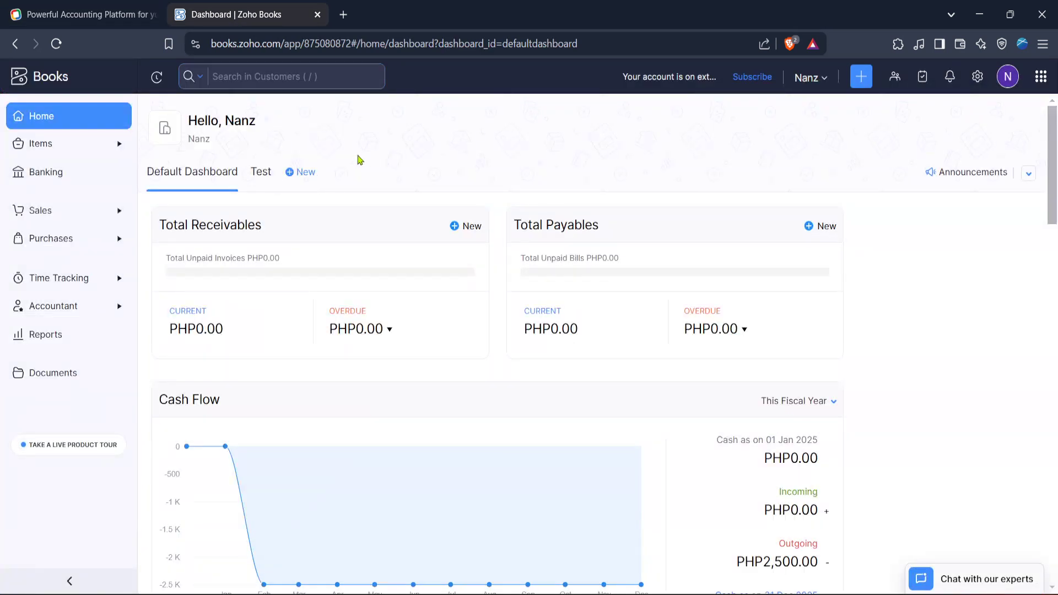
{"action": "mouse_move", "coordinate": [358, 134]}
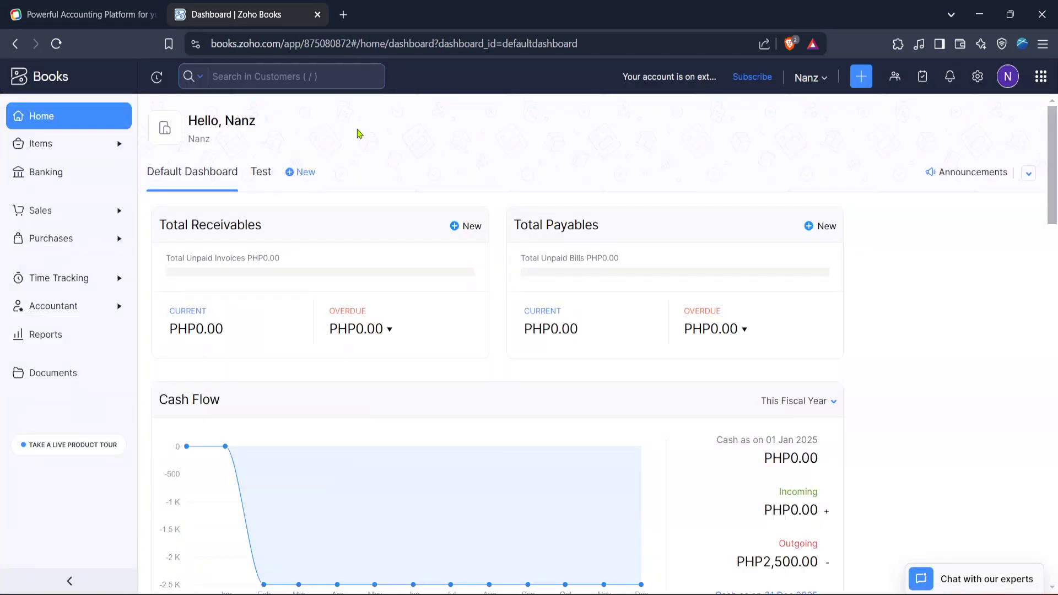
{"action": "mouse_move", "coordinate": [267, 152]}
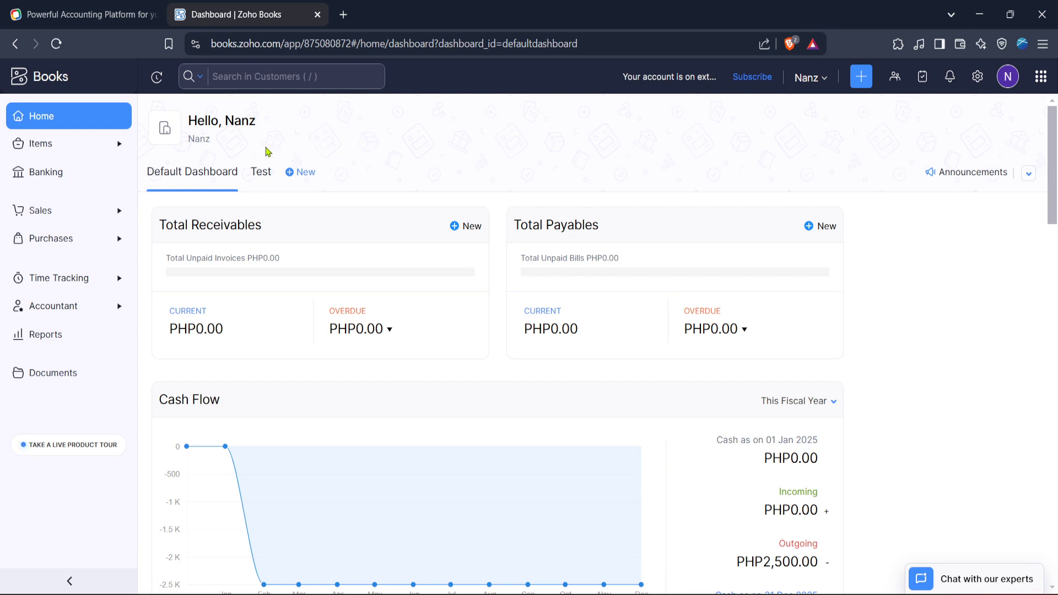
{"action": "mouse_move", "coordinate": [579, 164]}
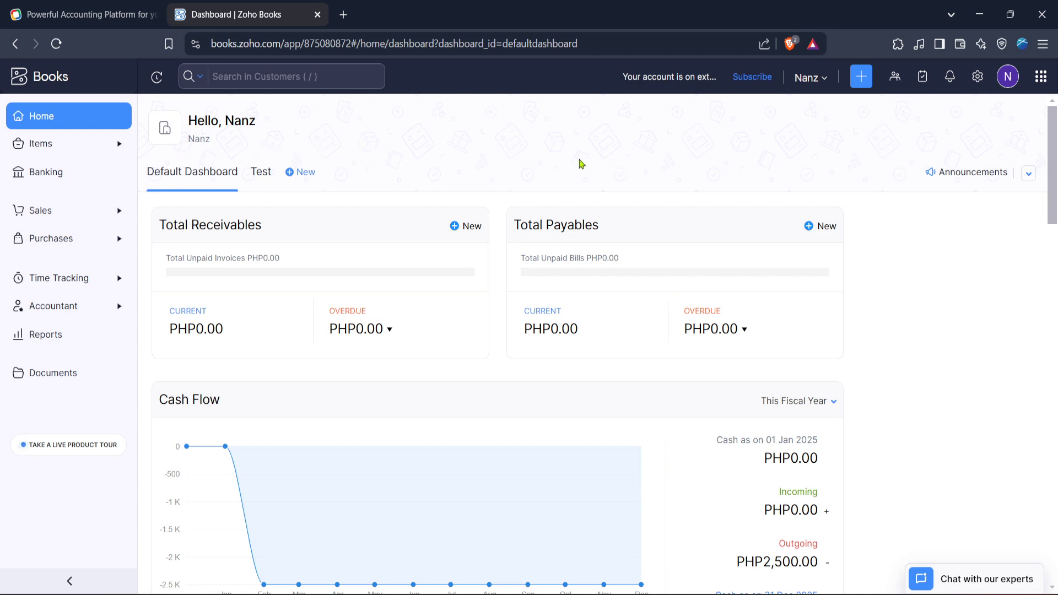
{"action": "mouse_move", "coordinate": [553, 165]}
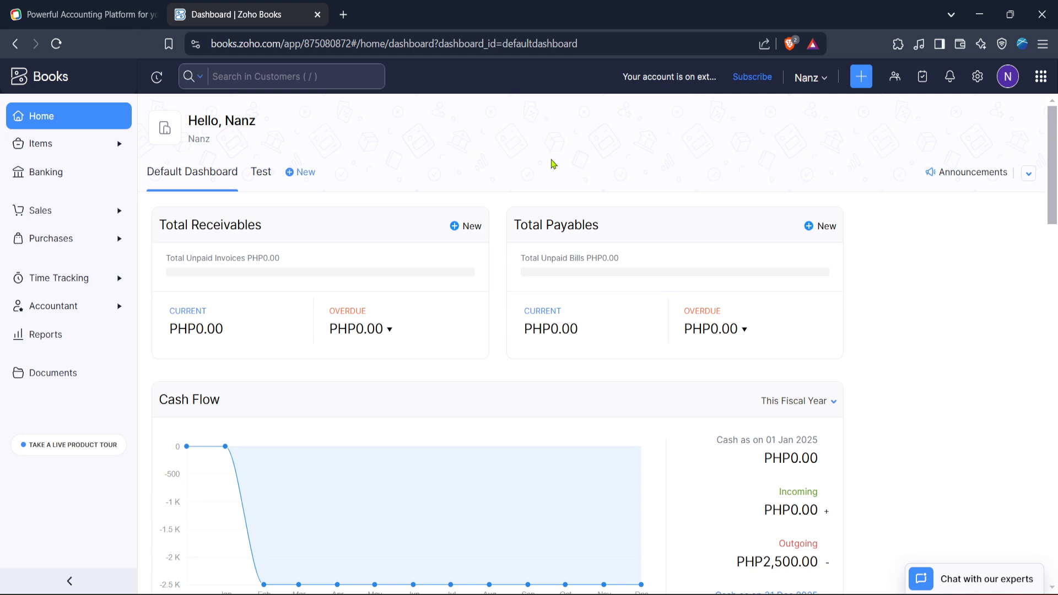
{"action": "mouse_move", "coordinate": [412, 159]}
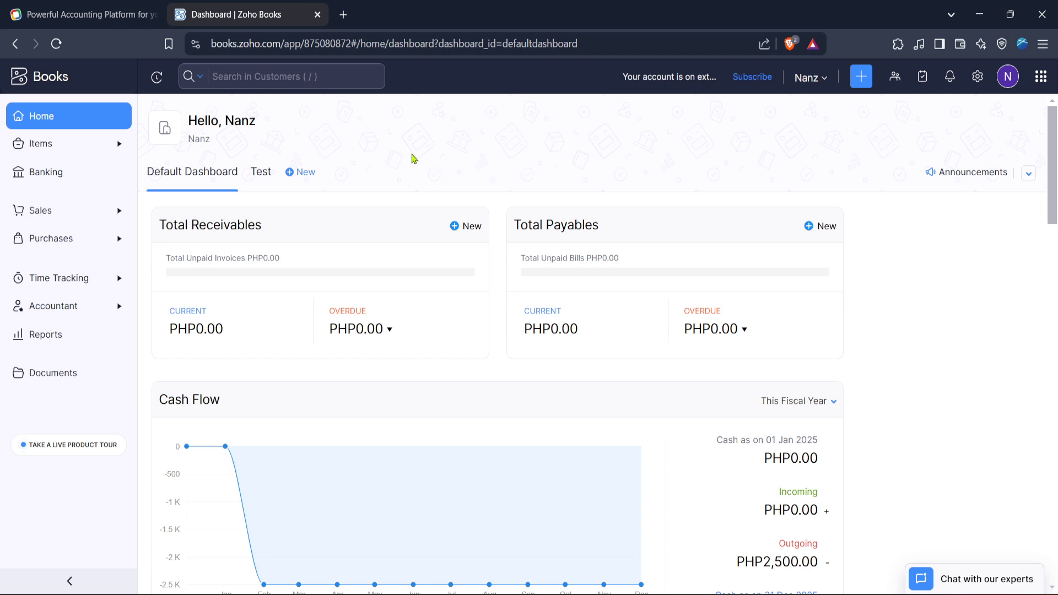
{"action": "mouse_move", "coordinate": [98, 154]}
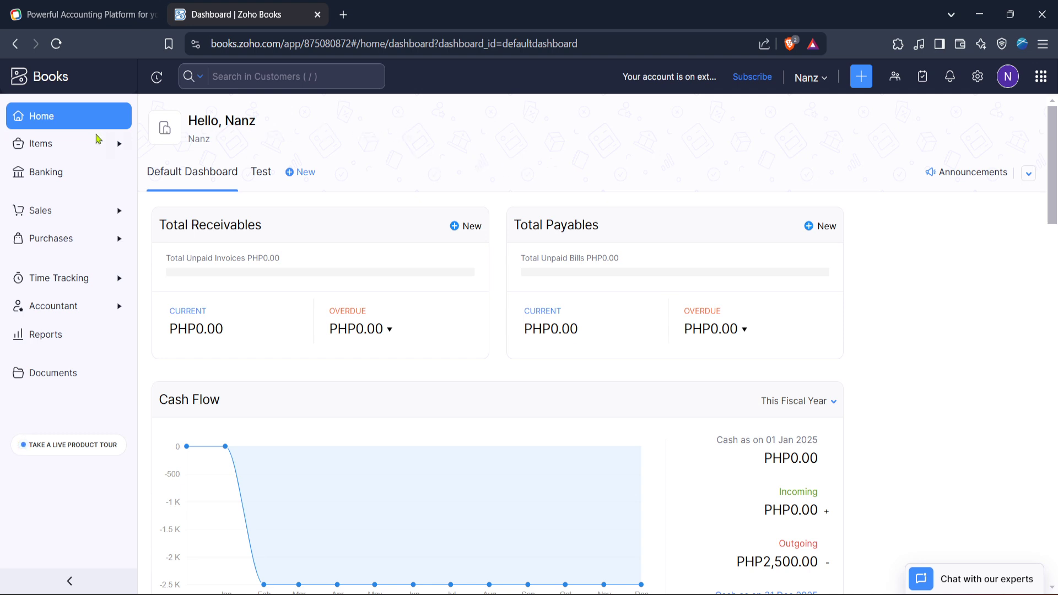
{"action": "left_click", "coordinate": [40, 143]}
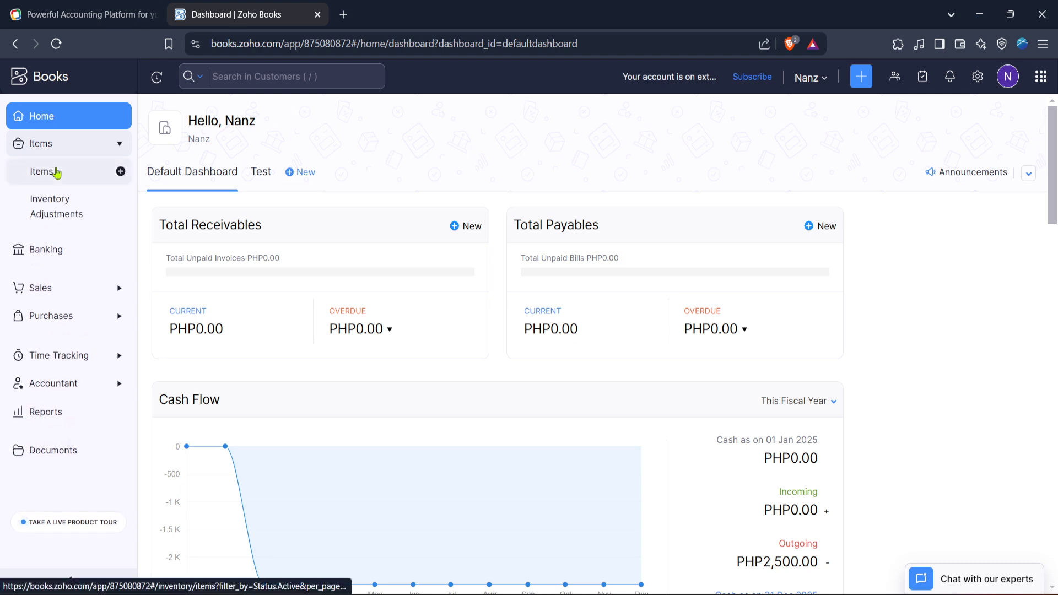
{"action": "left_click", "coordinate": [42, 171]}
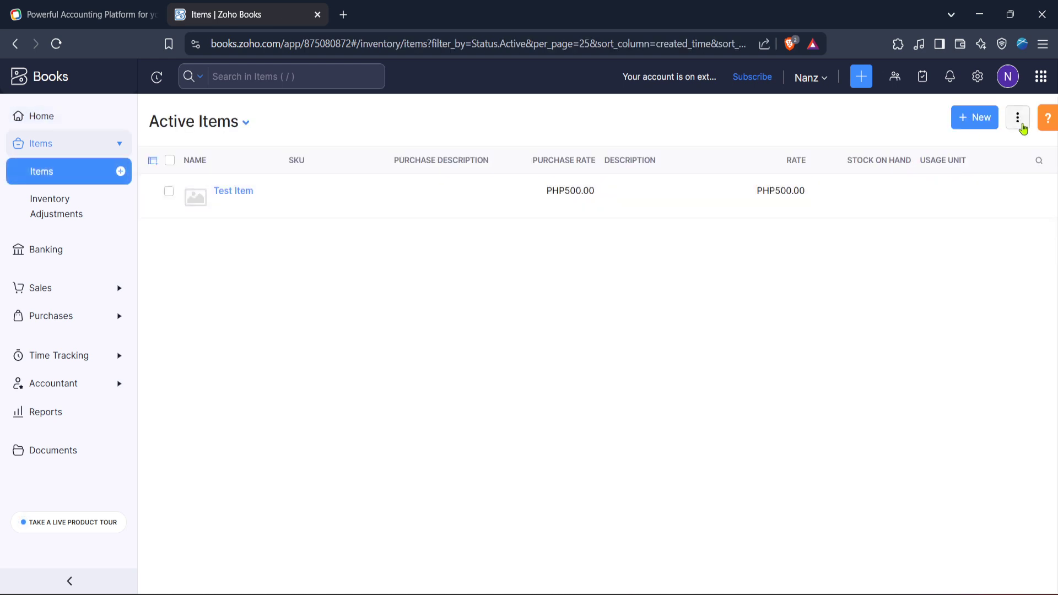
{"action": "left_click", "coordinate": [1017, 118]}
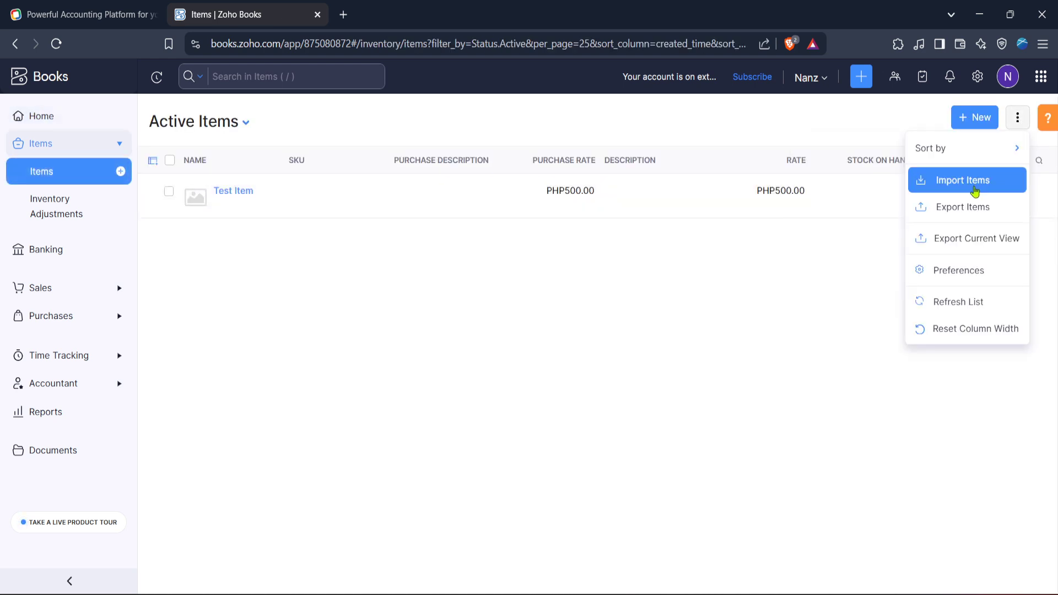
{"action": "left_click", "coordinate": [962, 180]}
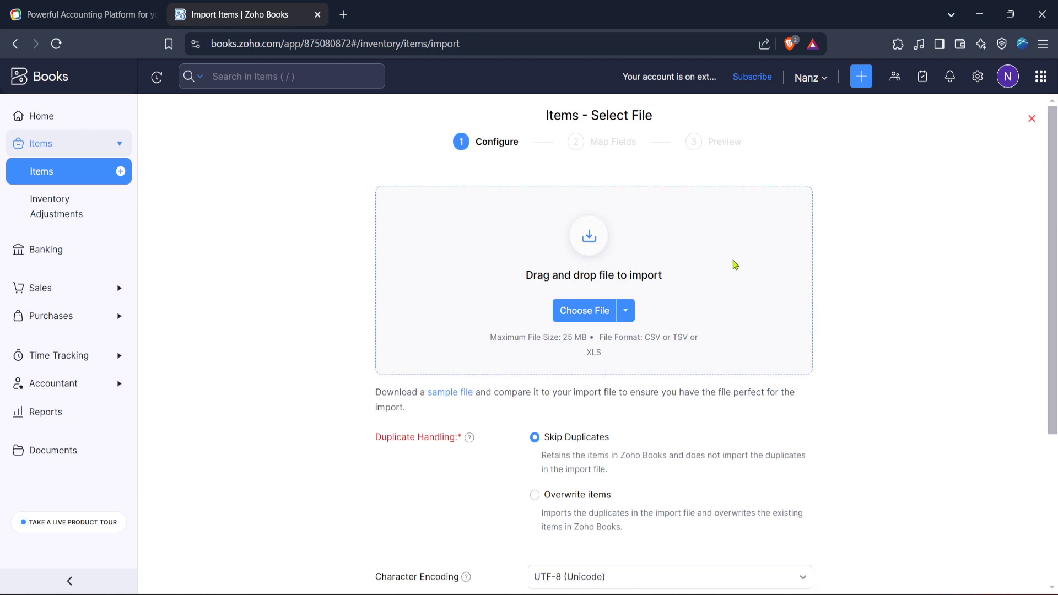
{"action": "mouse_move", "coordinate": [678, 257]}
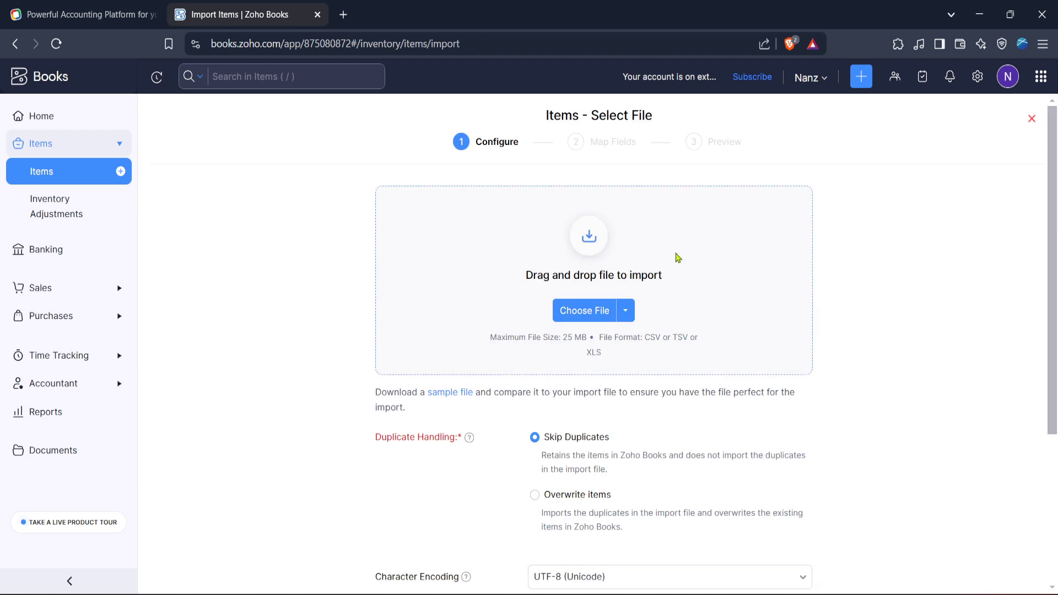
{"action": "scroll", "scroll_direction": "down", "scroll_amount": 3}
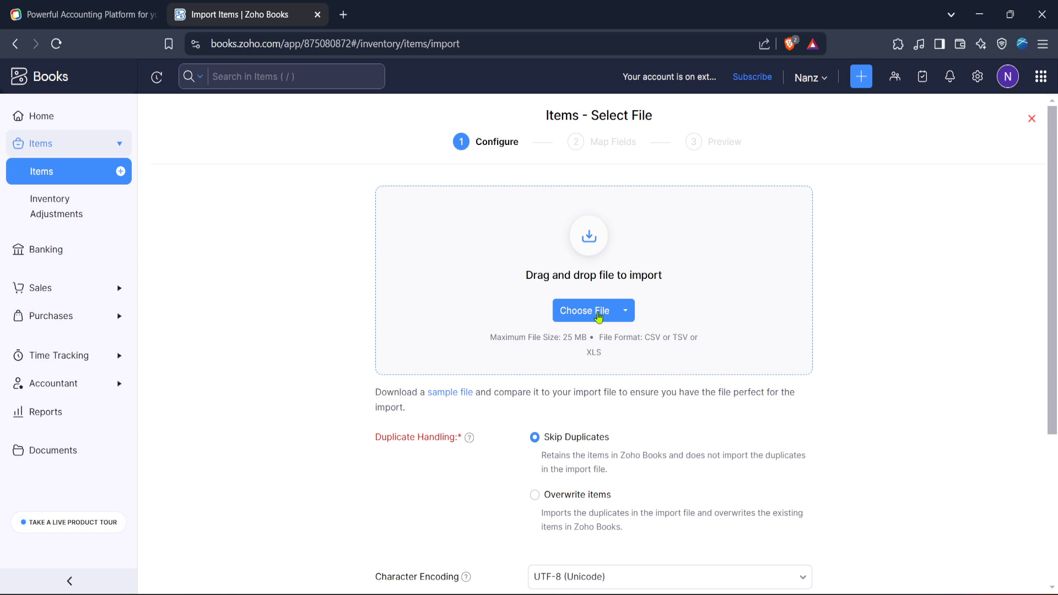
{"action": "left_click", "coordinate": [631, 310]}
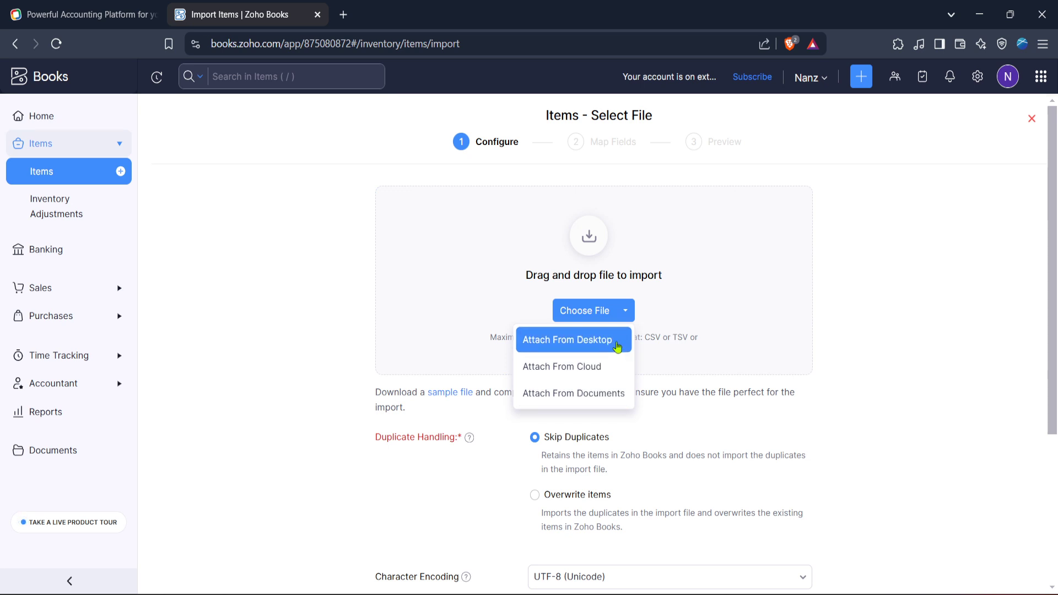
{"action": "mouse_move", "coordinate": [627, 322]}
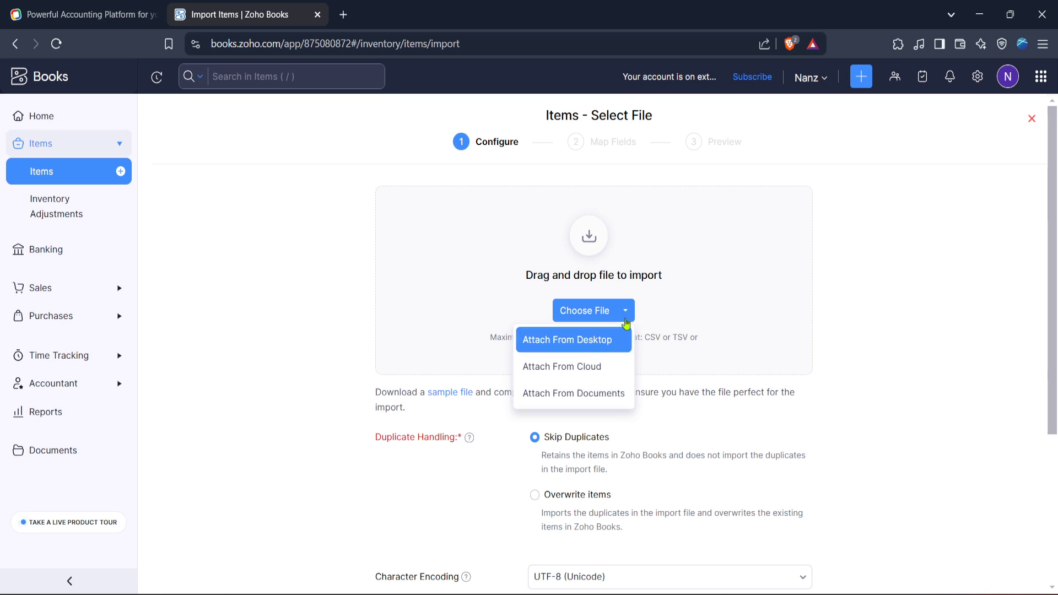
{"action": "left_click", "coordinate": [631, 310]}
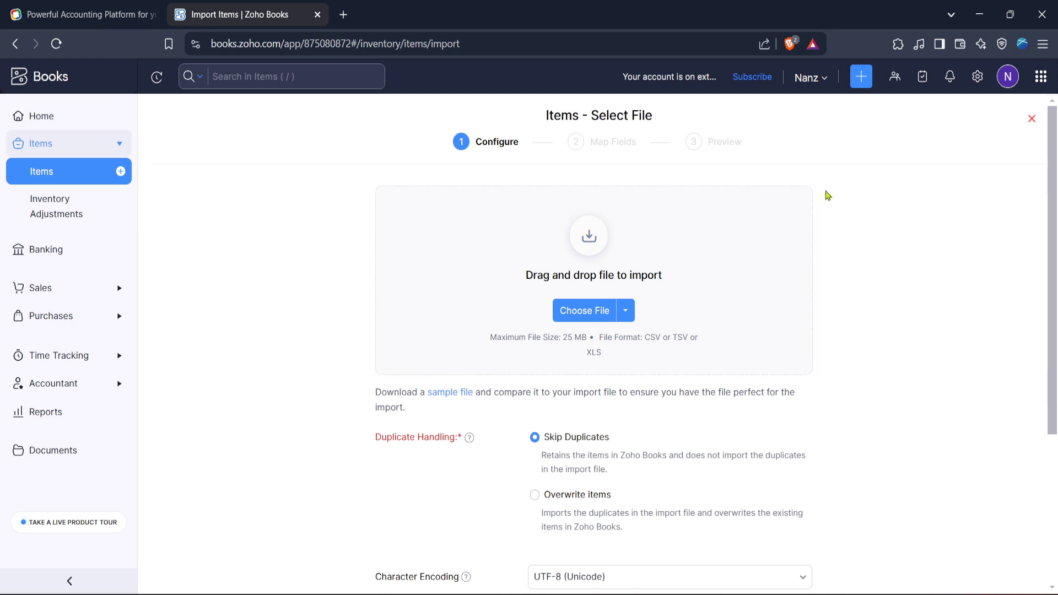
{"action": "mouse_move", "coordinate": [881, 188]}
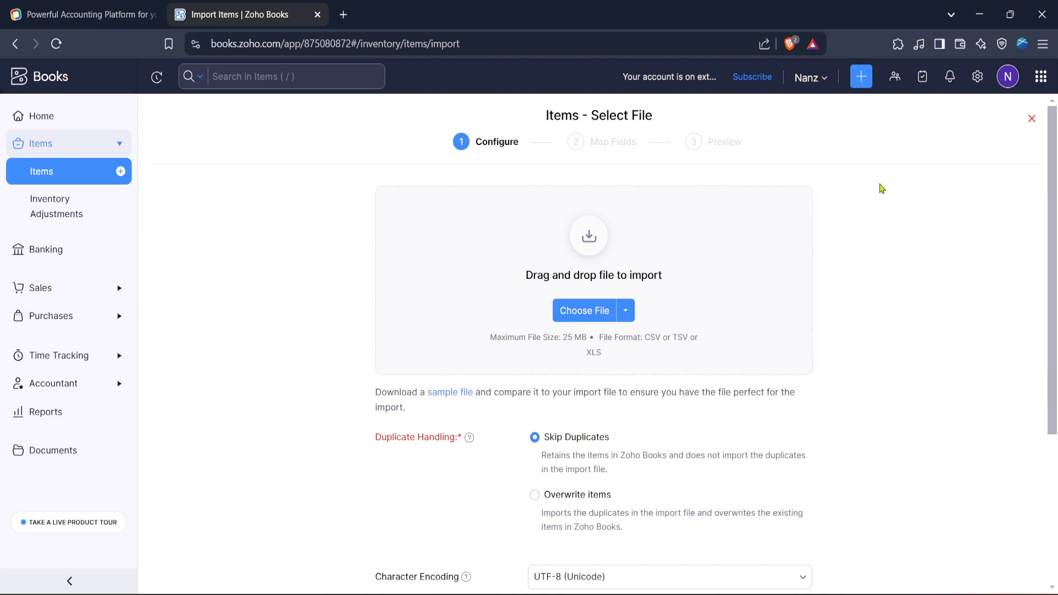
{"action": "mouse_move", "coordinate": [888, 189]}
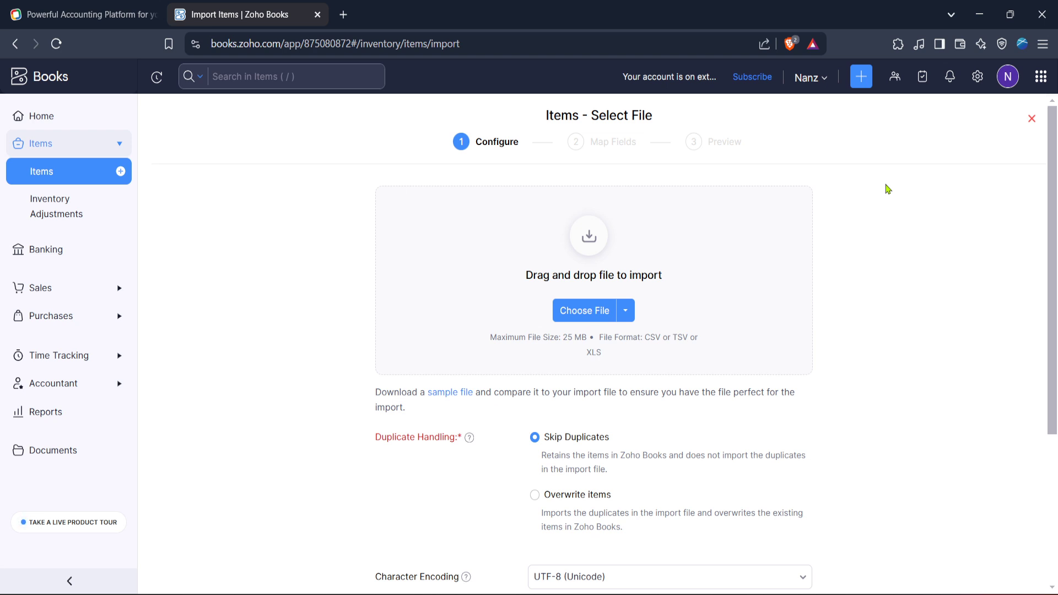
{"action": "mouse_move", "coordinate": [940, 145]}
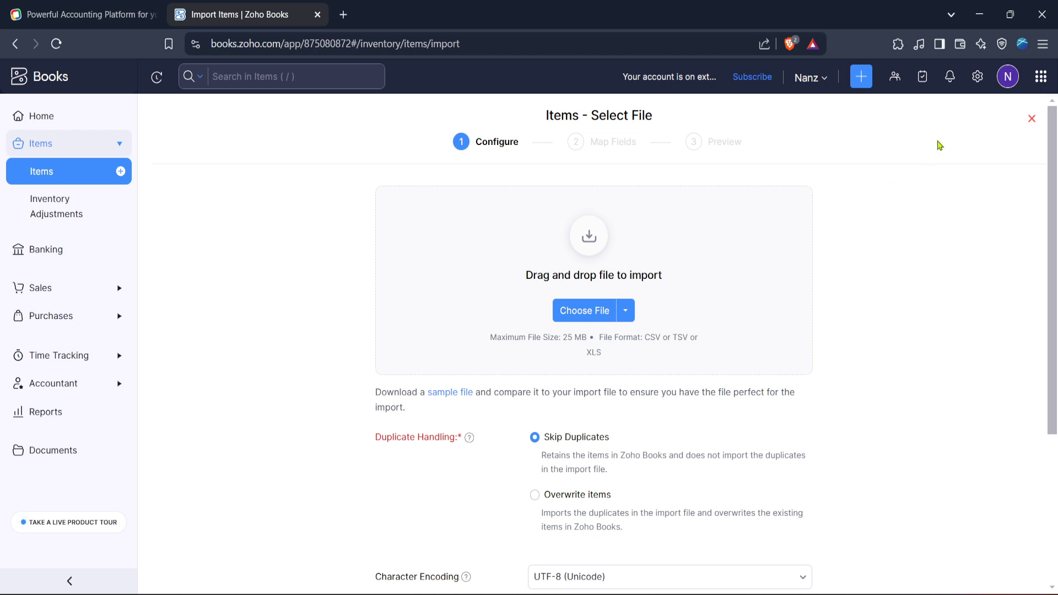
{"action": "mouse_move", "coordinate": [979, 100]}
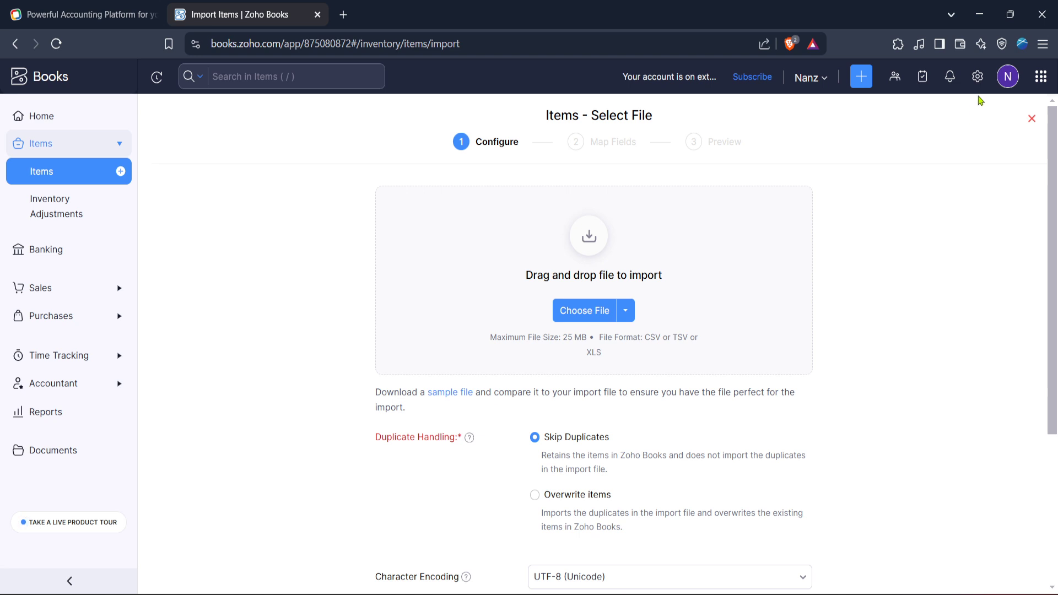
{"action": "mouse_move", "coordinate": [700, 118]}
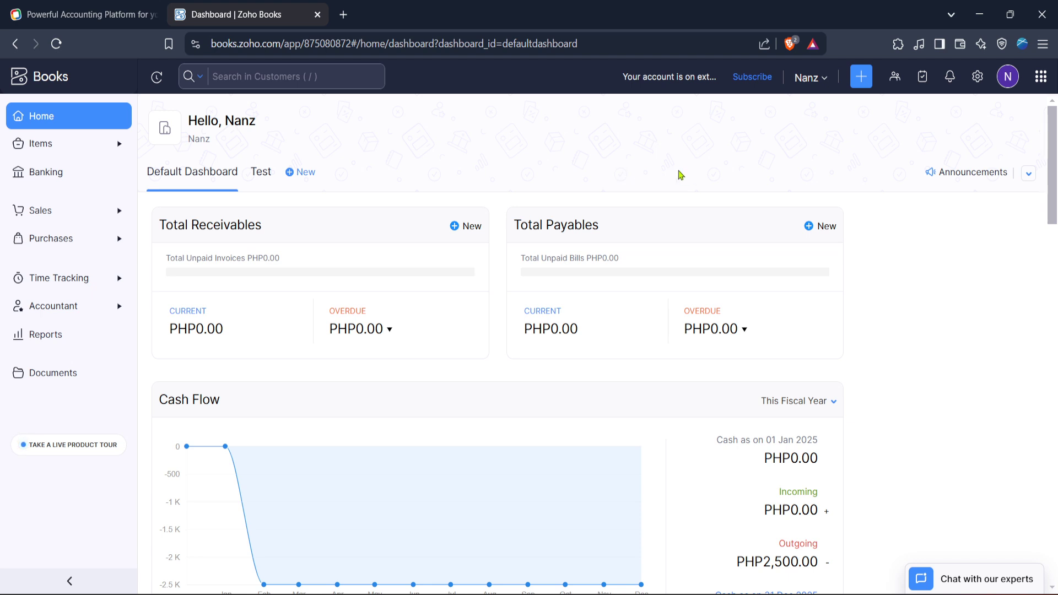
{"action": "mouse_move", "coordinate": [700, 177]}
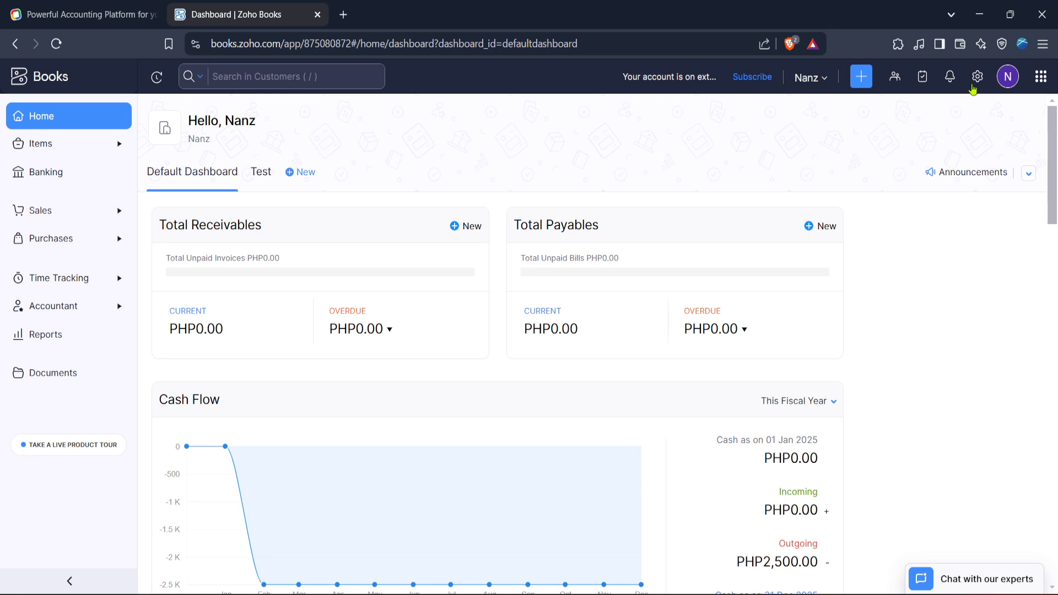
Go to Settings > Customisation > Reporting Tags, currently empty
{"action": "left_click", "coordinate": [977, 76]}
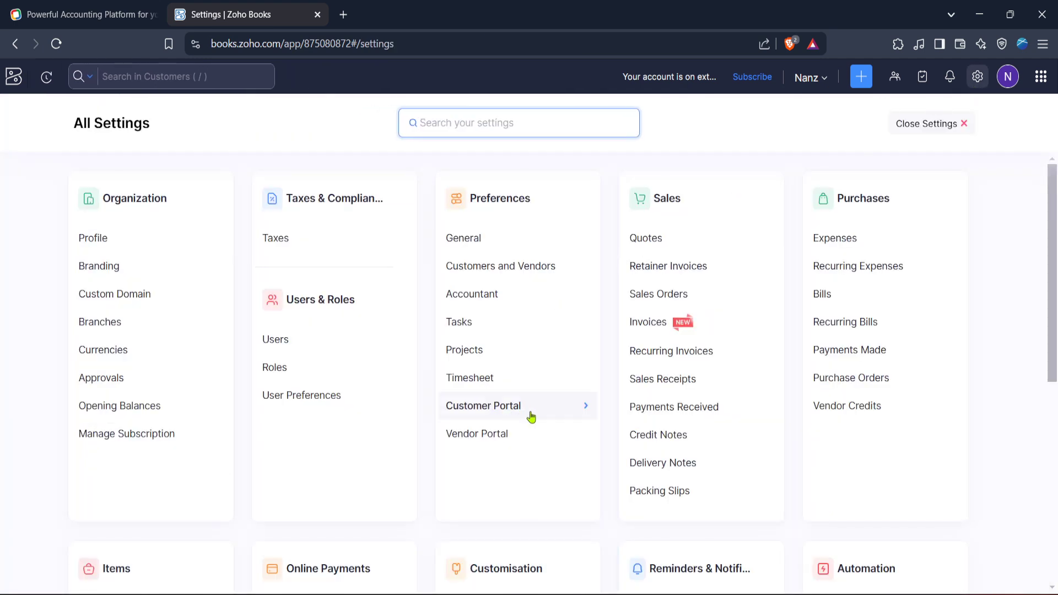
{"action": "scroll", "scroll_direction": "down", "scroll_amount": 3}
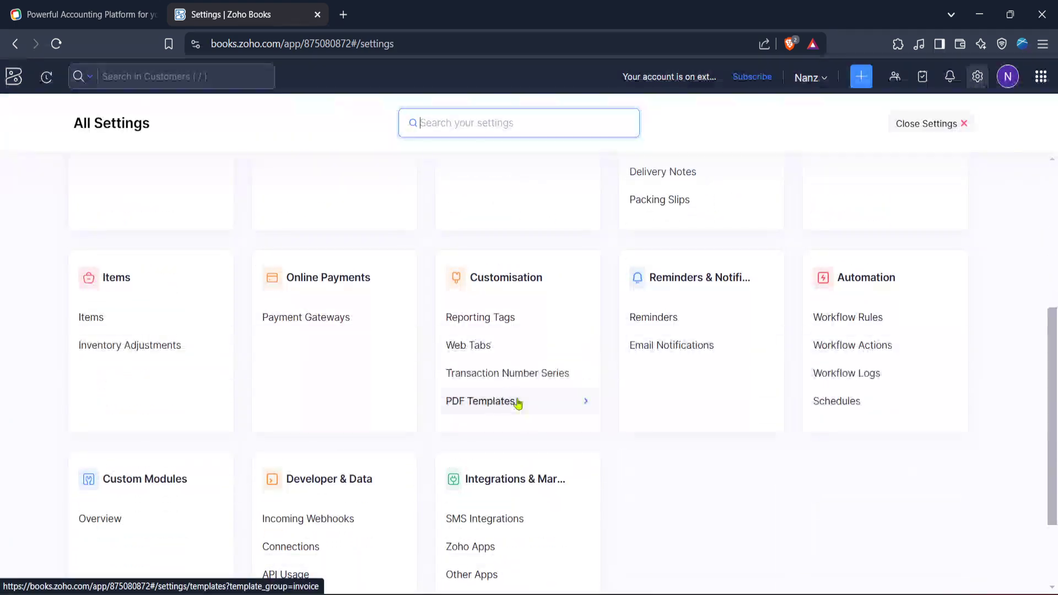
{"action": "mouse_move", "coordinate": [501, 317]}
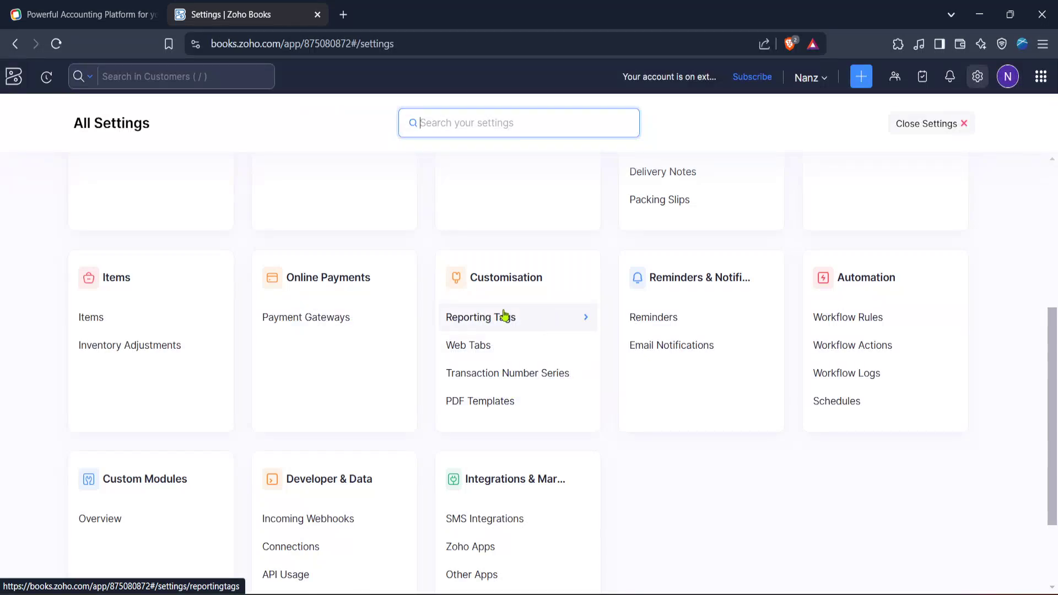
{"action": "mouse_move", "coordinate": [509, 401]}
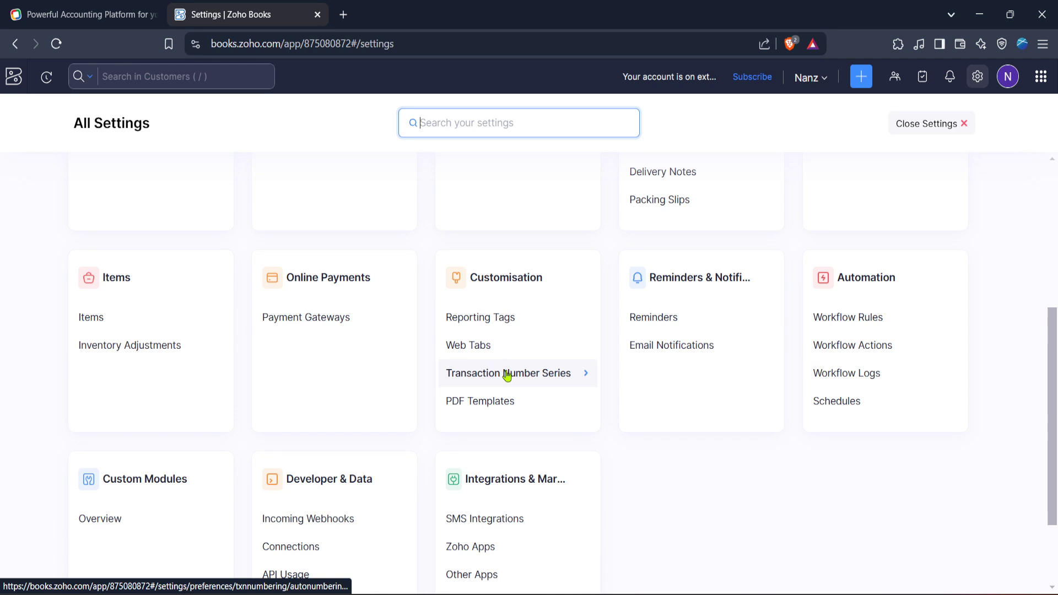
{"action": "mouse_move", "coordinate": [509, 330]}
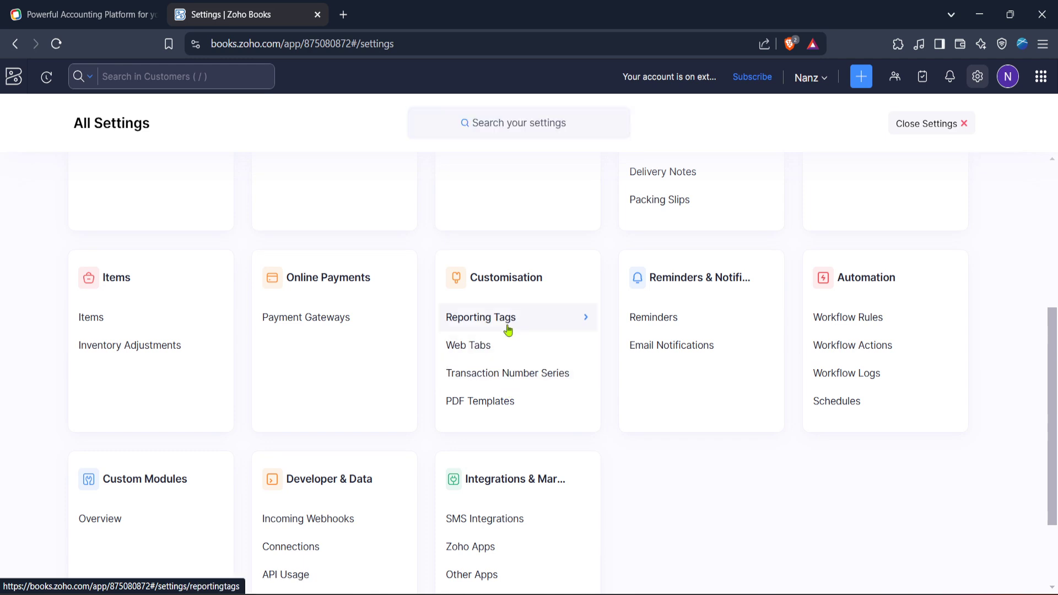
{"action": "left_click", "coordinate": [480, 317]}
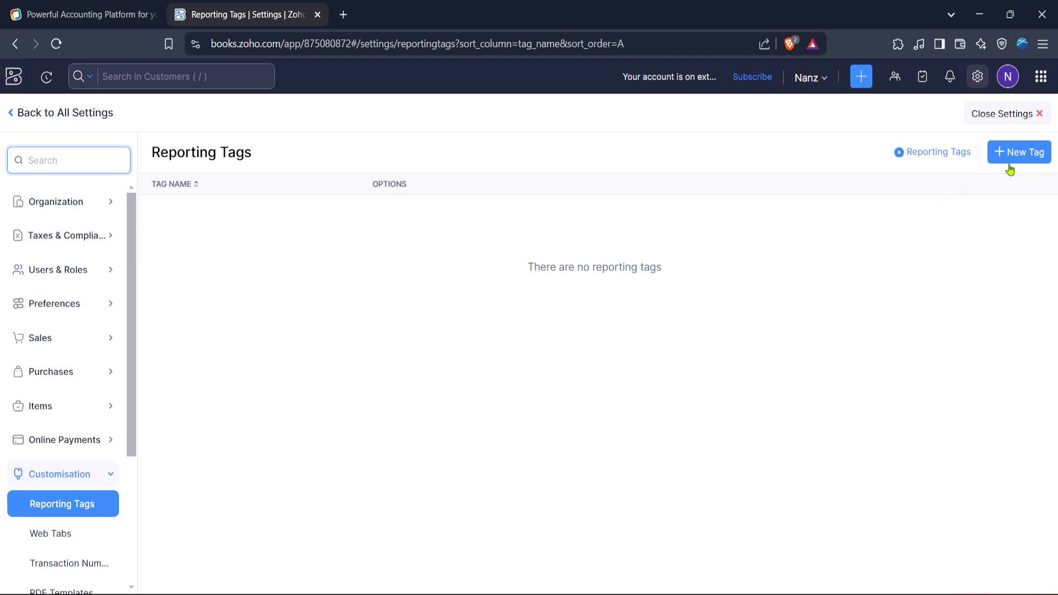
Add a new tag named 'Test' with first option 'Test' and save it
{"action": "left_click", "coordinate": [1019, 153]}
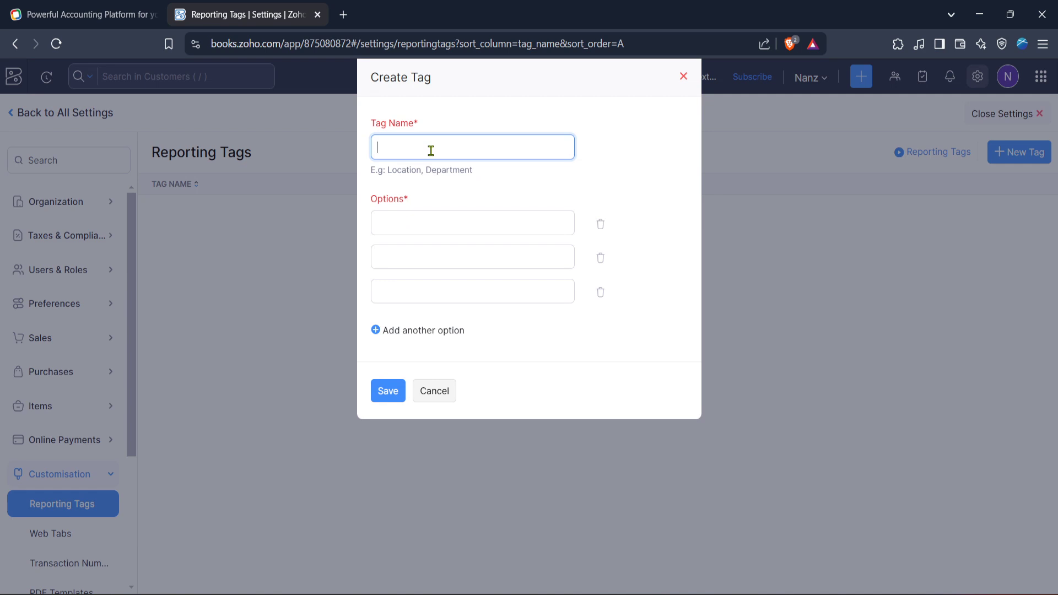
{"action": "type", "text": "Te"}
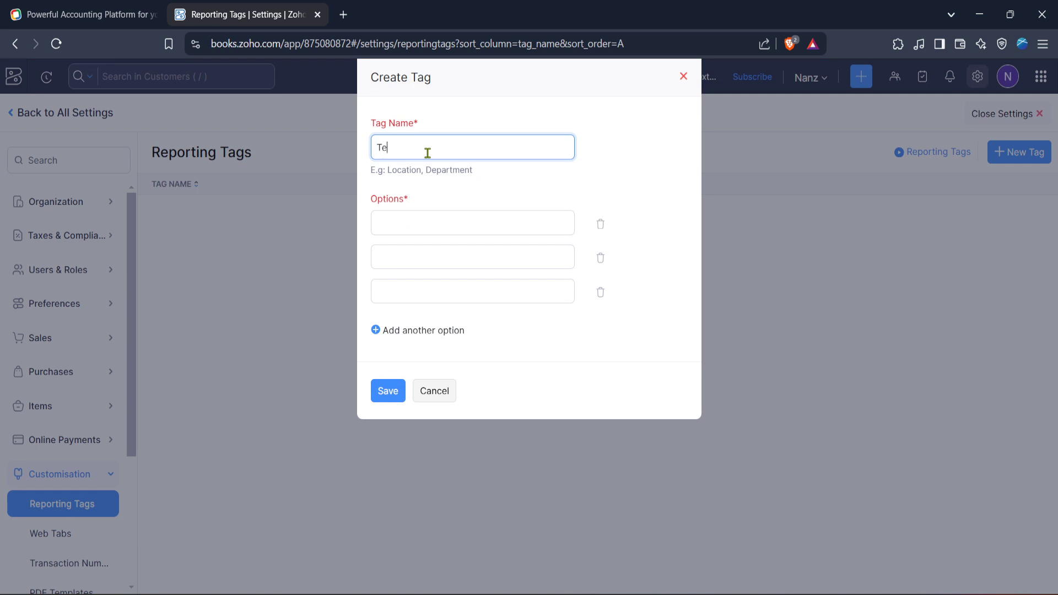
{"action": "left_click", "coordinate": [472, 223]}
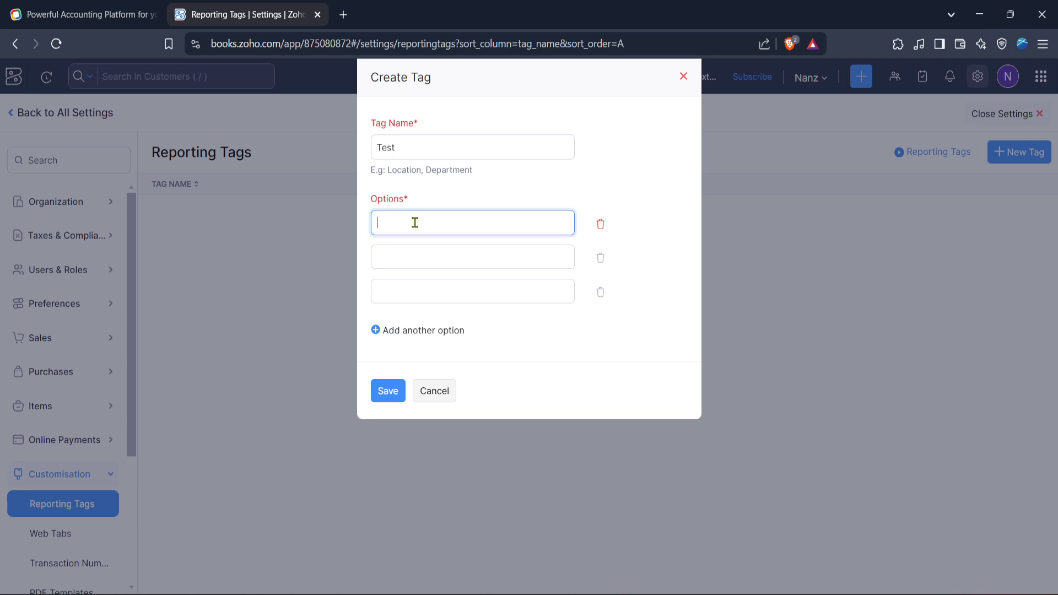
{"action": "type", "text": "Test"}
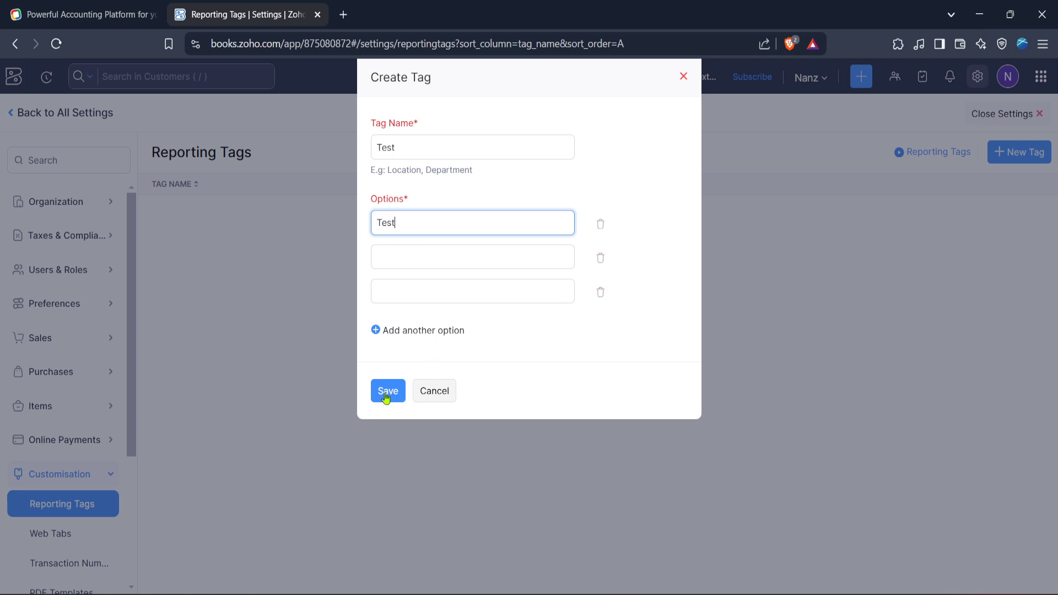
{"action": "left_click", "coordinate": [387, 390]}
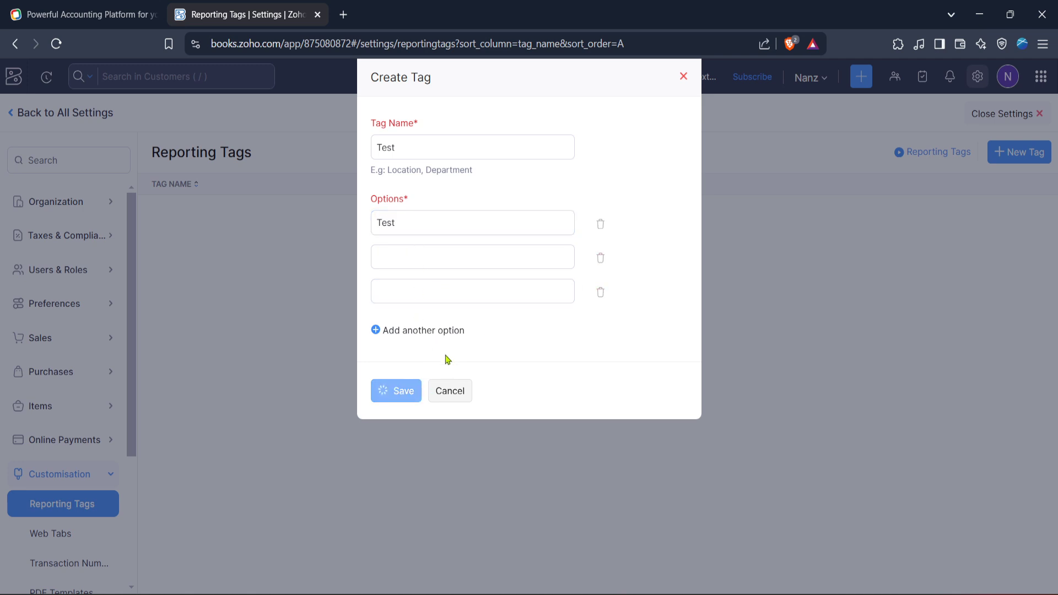
Confirm the save so the Test tag with option Test appears in the list
{"action": "left_click", "coordinate": [396, 391]}
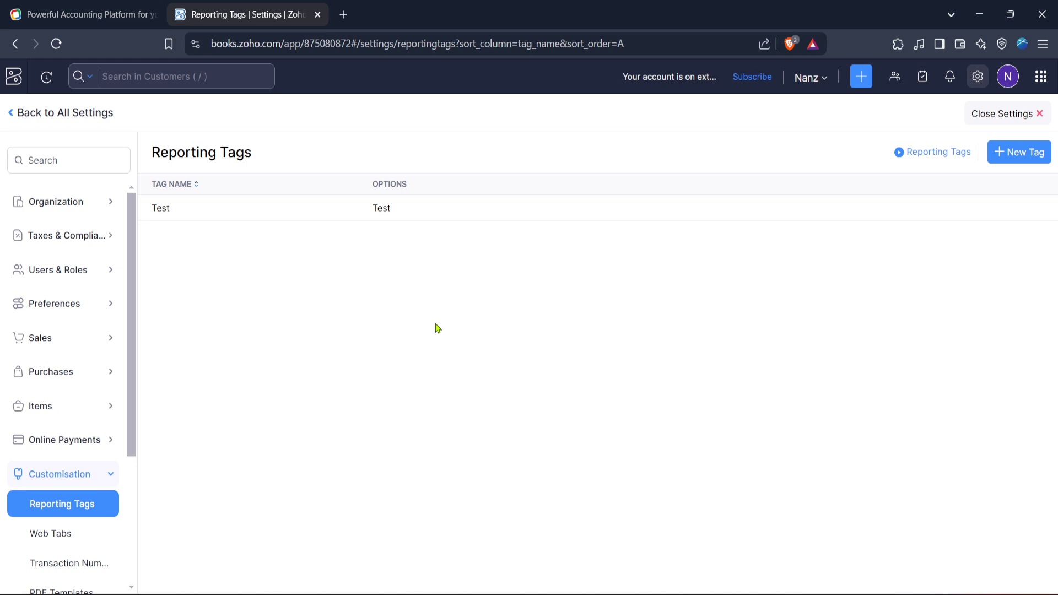
{"action": "mouse_move", "coordinate": [449, 304]}
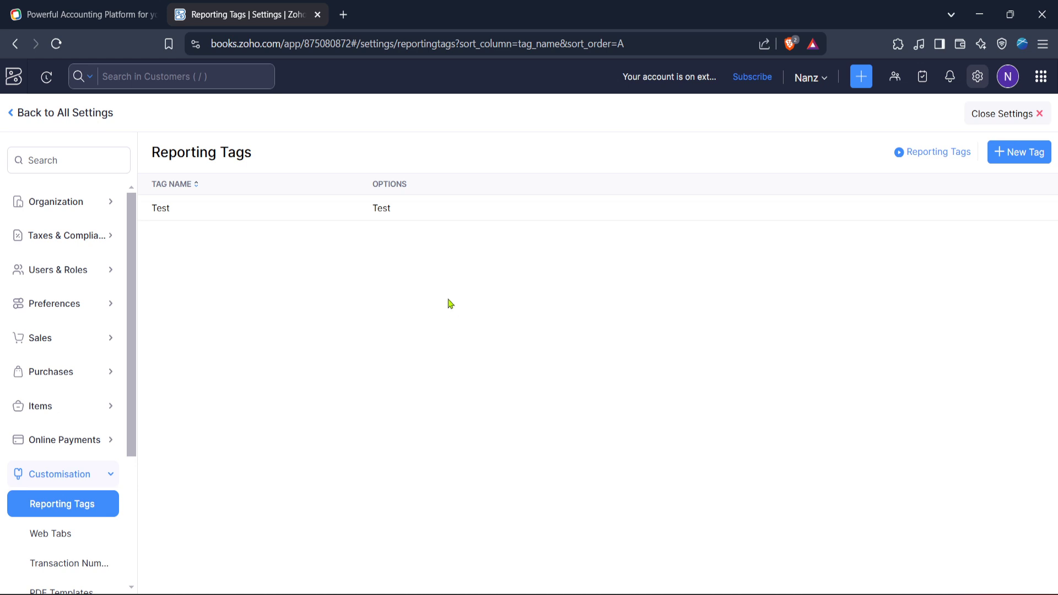